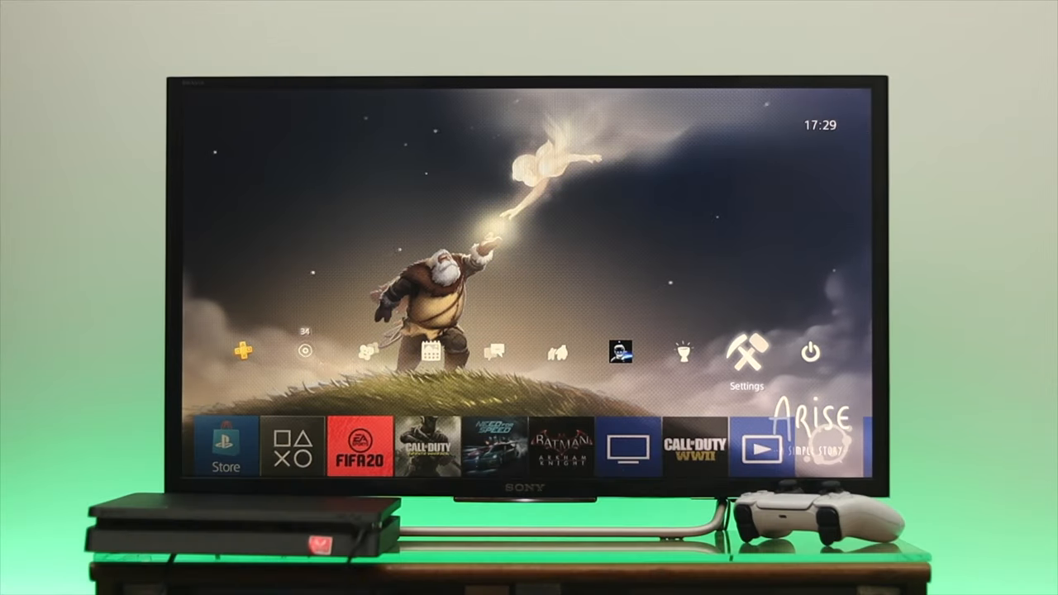
{"action": "left_click", "coordinate": [746, 351]}
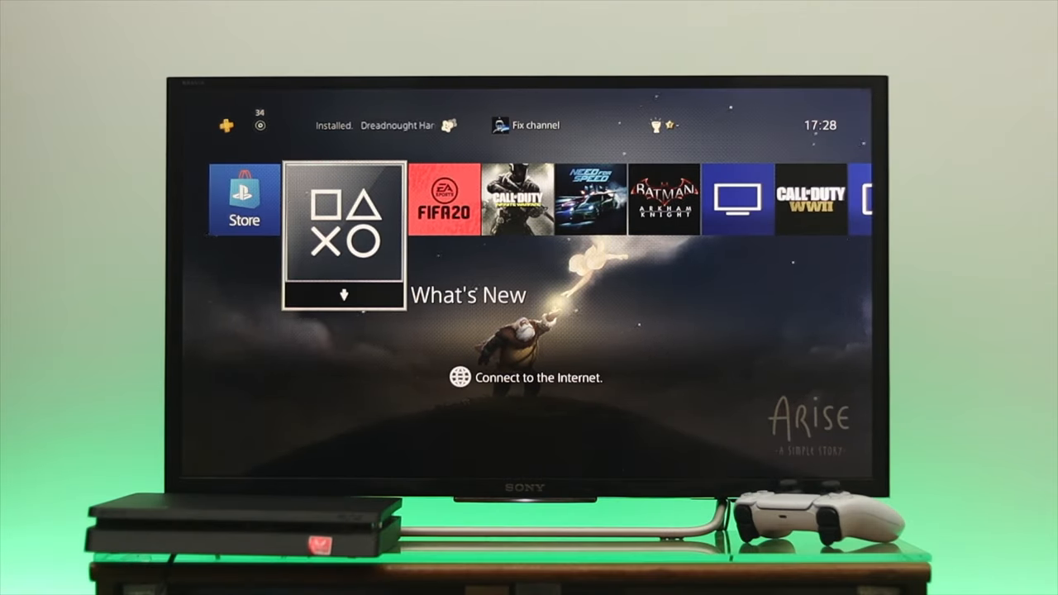
{"action": "scroll", "scroll_direction": "right", "scroll_amount": 3}
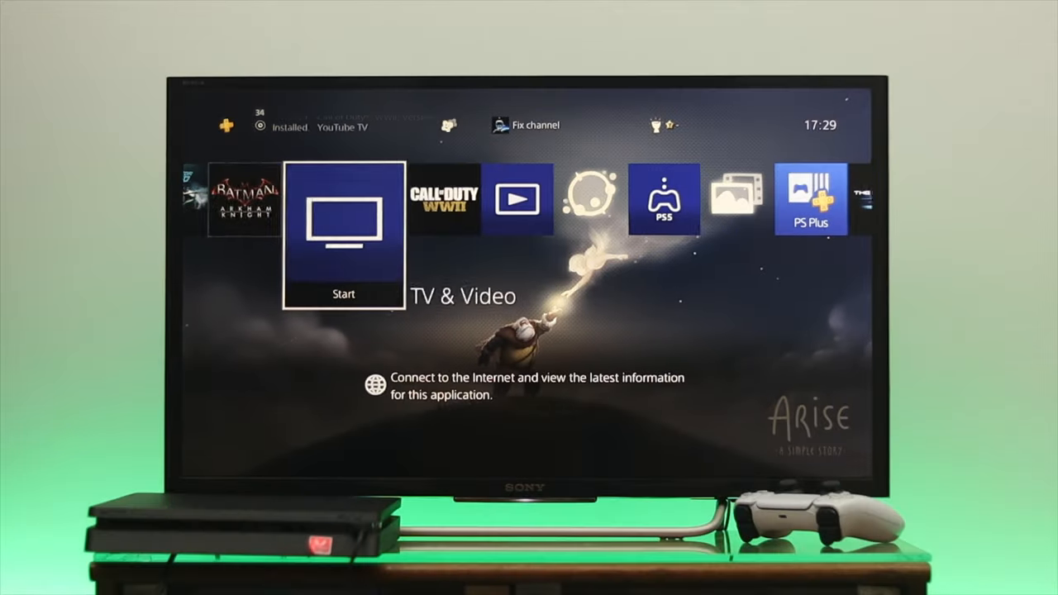